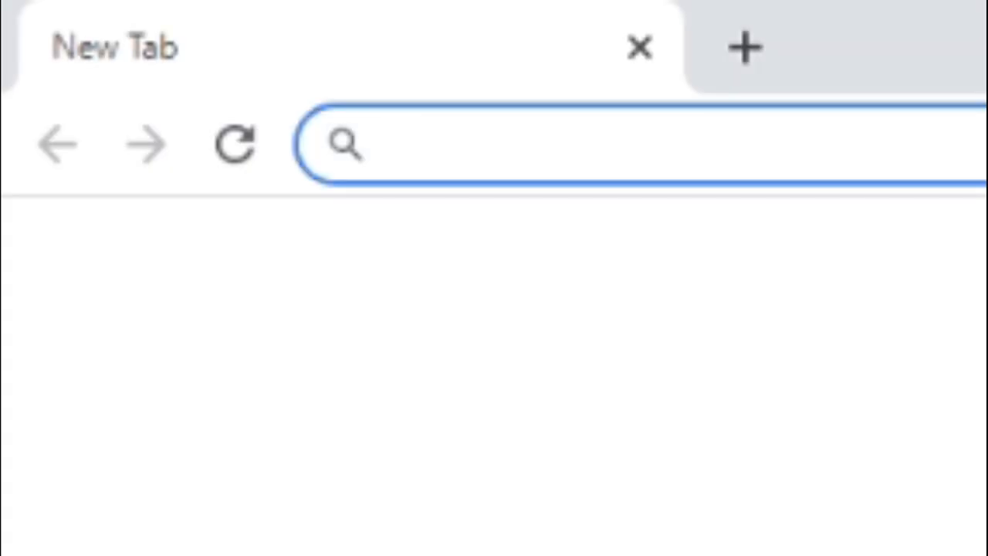
Type 'devi' in the new tab and choose the 'deviantart' Google search suggestion
{"action": "type", "text": "d"}
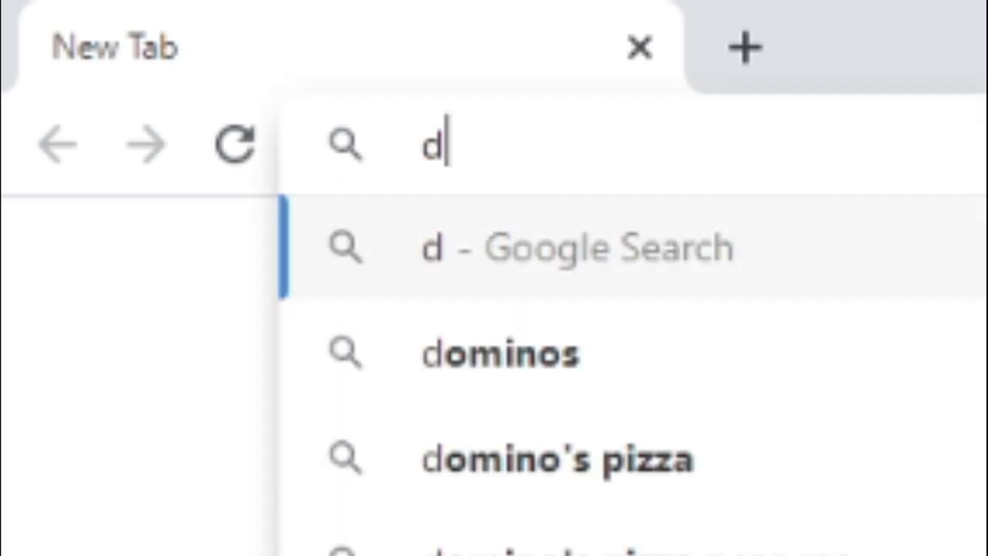
{"action": "type", "text": "e"}
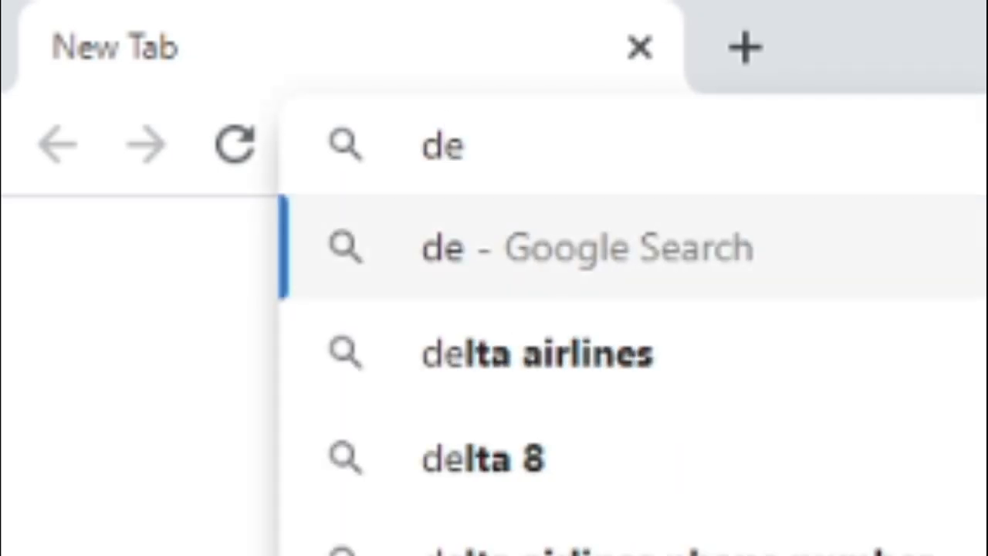
{"action": "type", "text": "vin booker"}
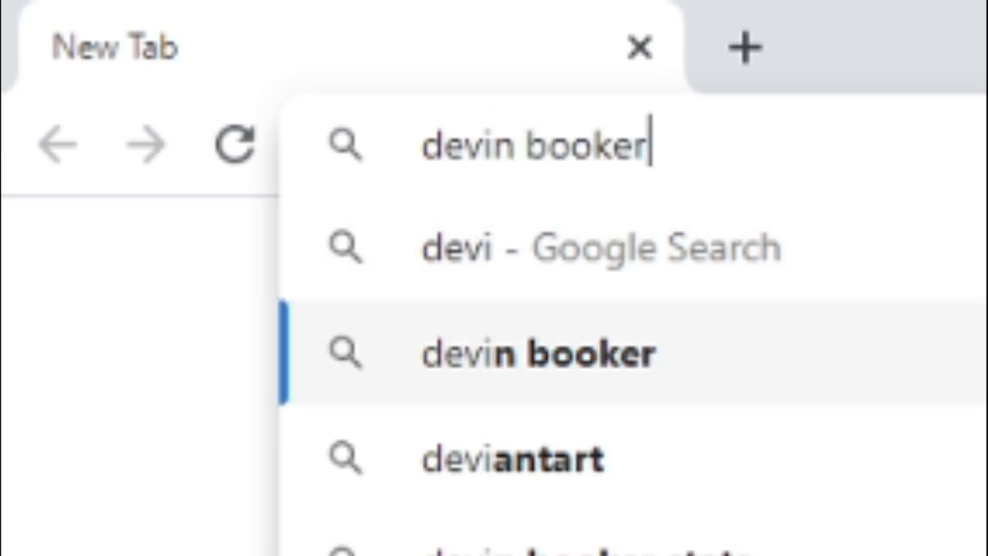
{"action": "left_click", "coordinate": [512, 456]}
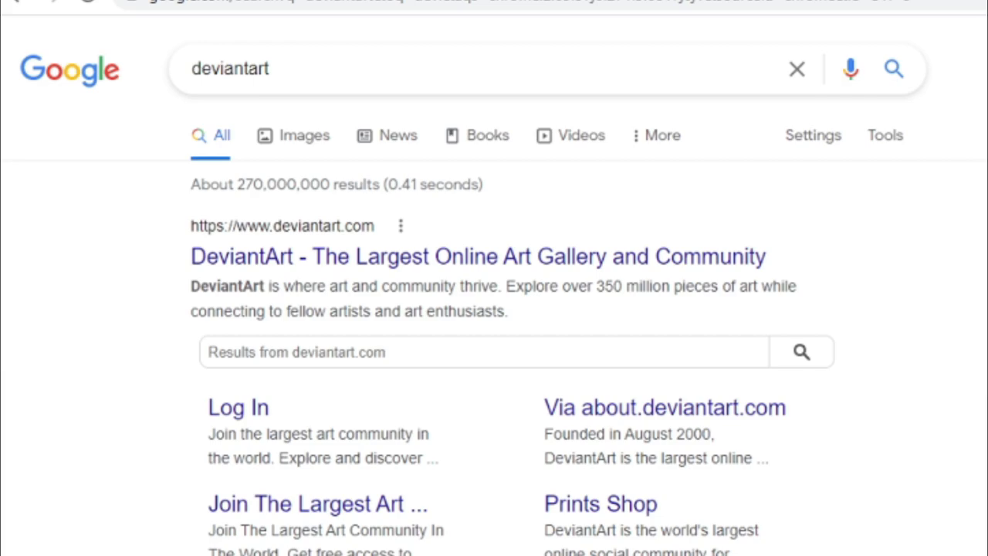
{"action": "mouse_move", "coordinate": [429, 147]}
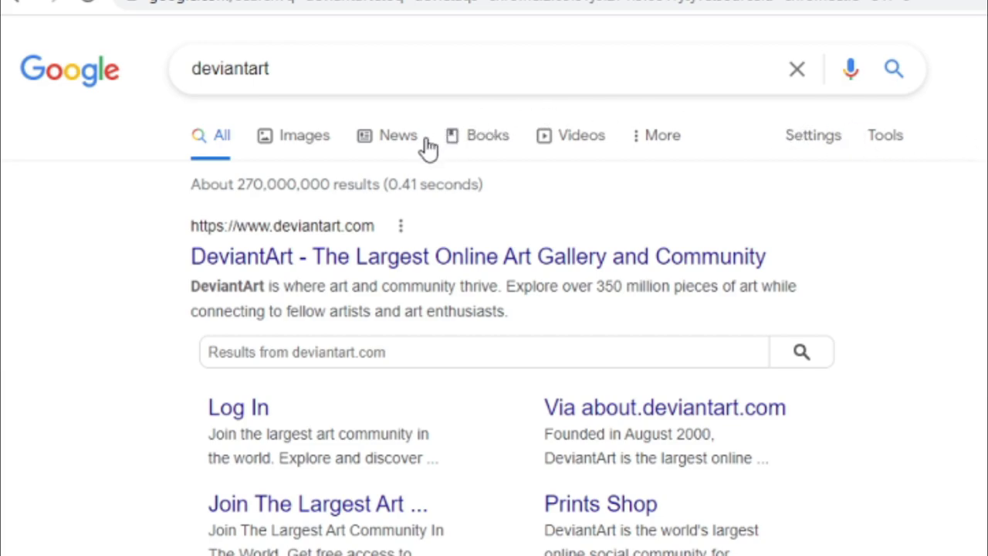
{"action": "mouse_move", "coordinate": [328, 266]}
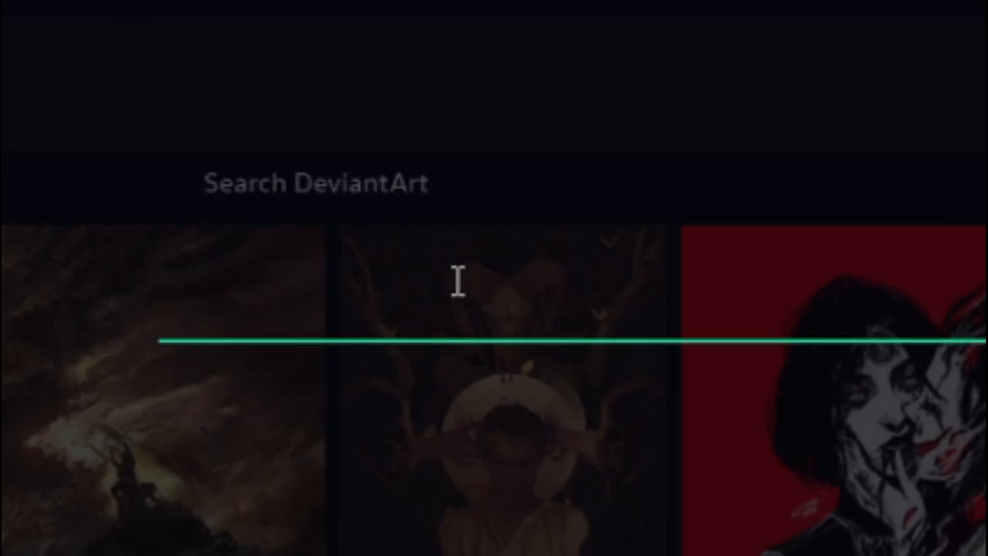
Search DeviantArt for 'donkey kong', listing about 39.3K deviations
{"action": "type", "text": "d"}
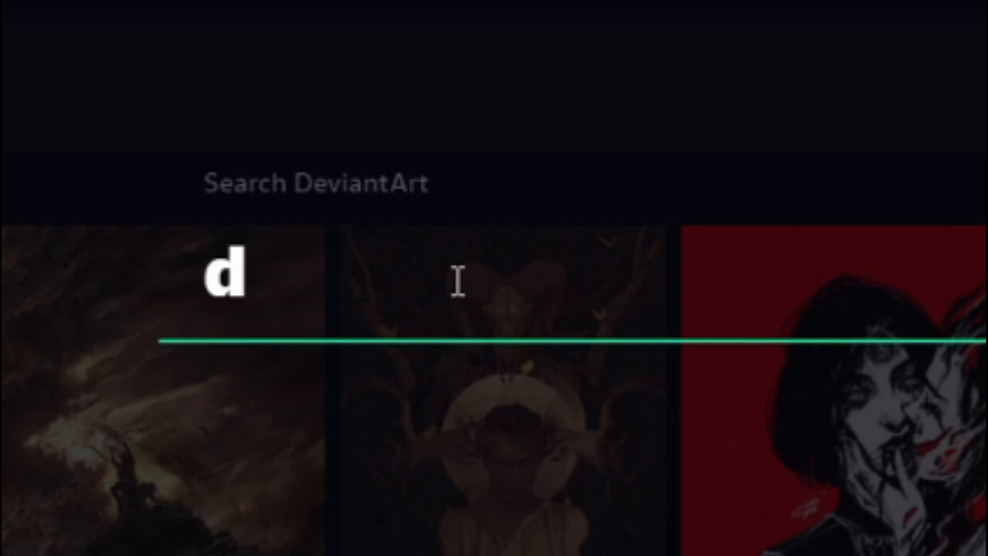
{"action": "type", "text": "on"}
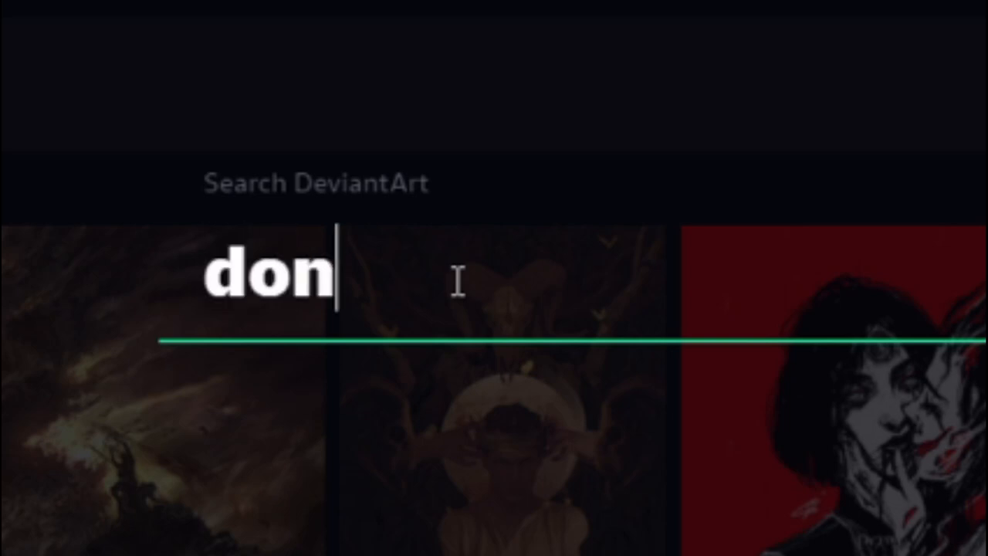
{"action": "type", "text": "ke"}
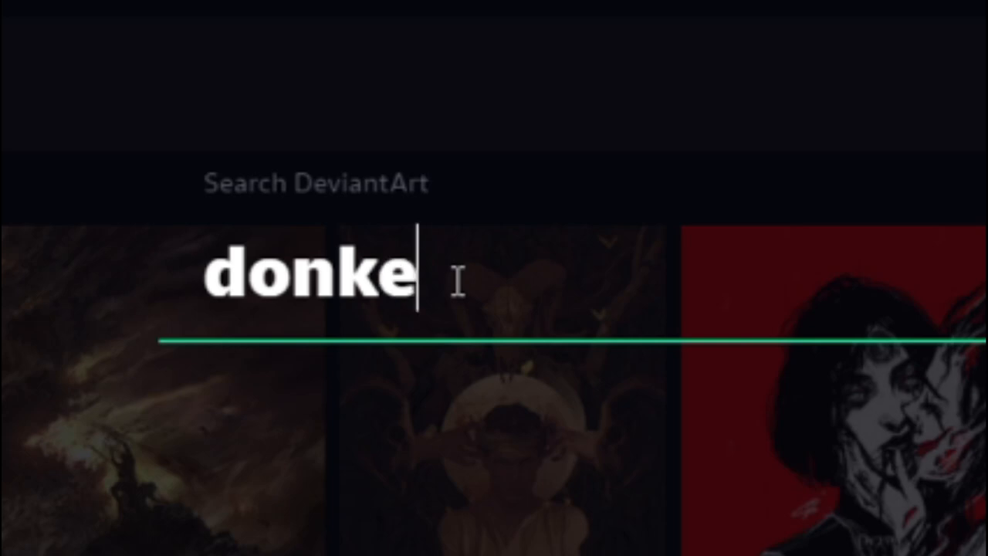
{"action": "type", "text": "y"}
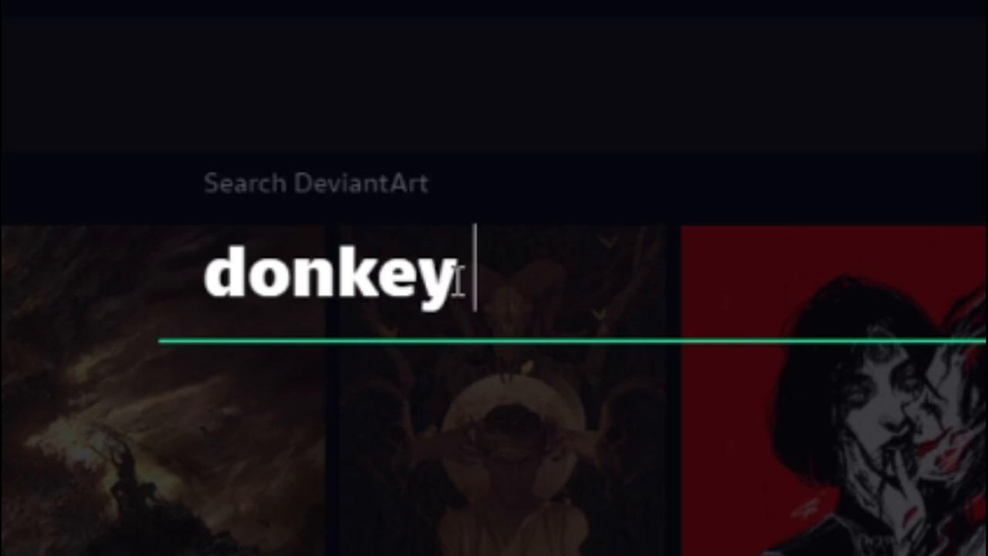
{"action": "type", "text": "kong"}
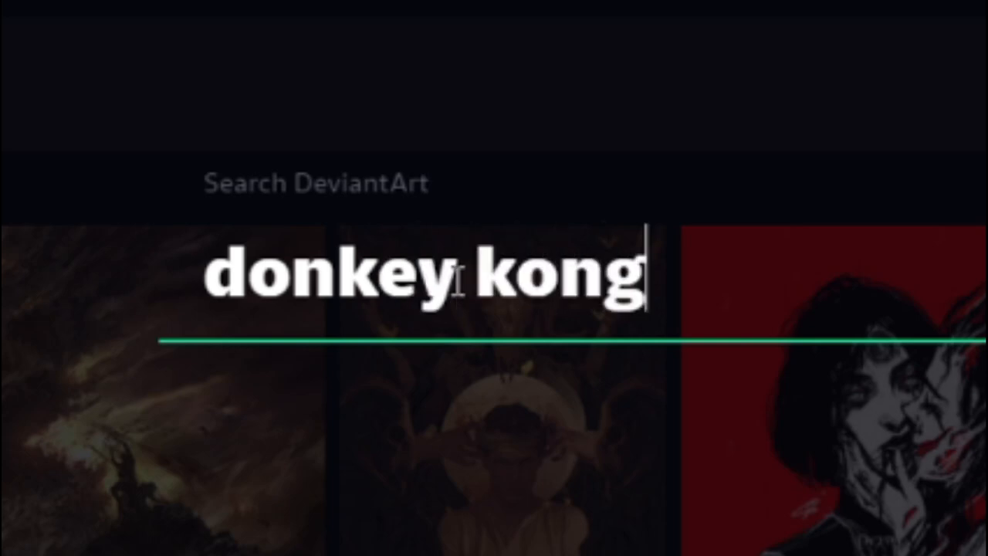
{"action": "key", "text": "Return"}
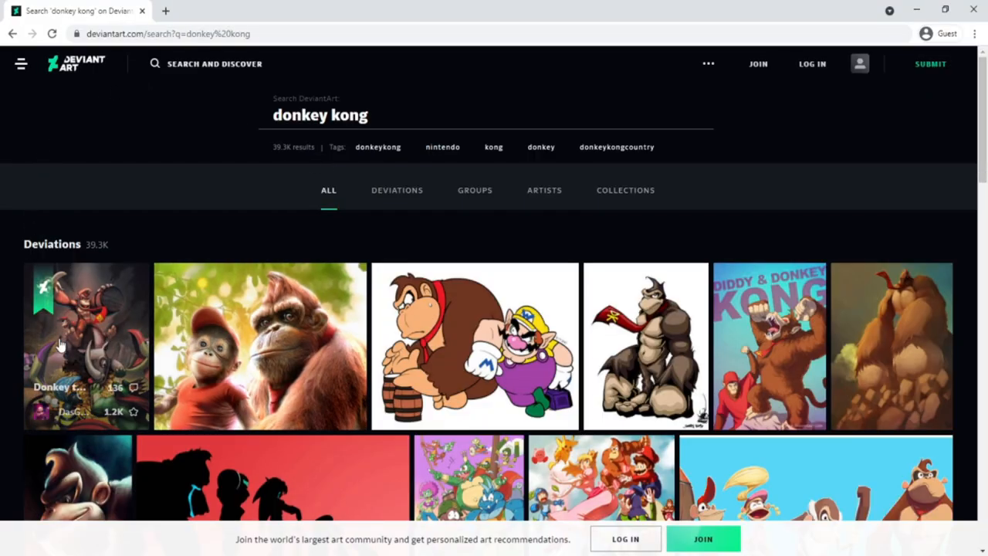
Open the first result, advance to 'Donkey Kong Real Life', view it full size, then close
{"action": "left_click", "coordinate": [86, 346]}
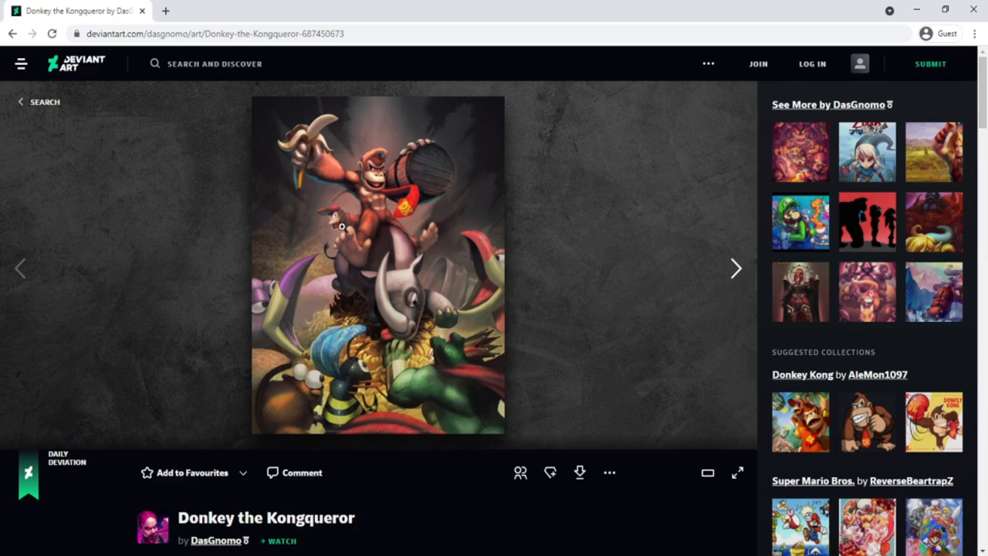
{"action": "mouse_move", "coordinate": [427, 281]}
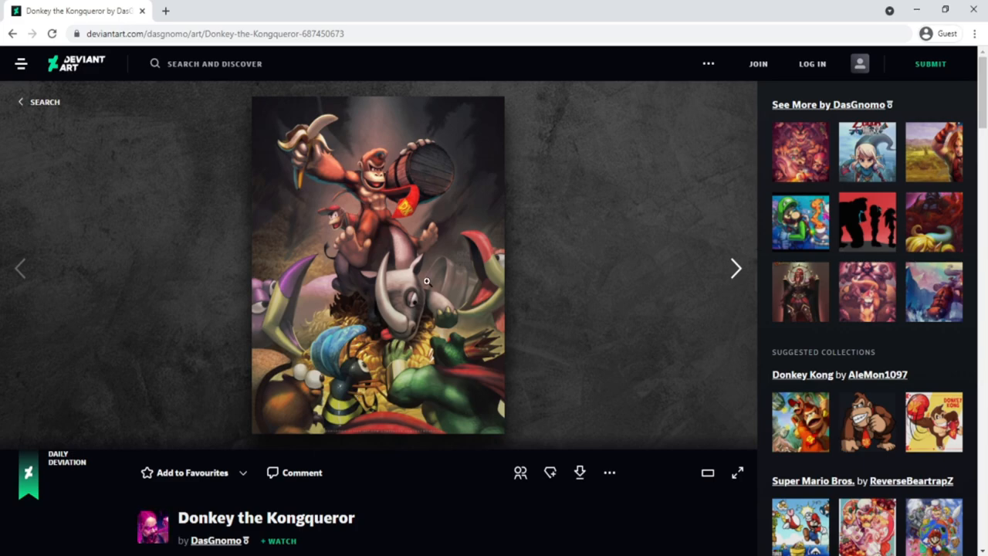
{"action": "left_click", "coordinate": [737, 472]}
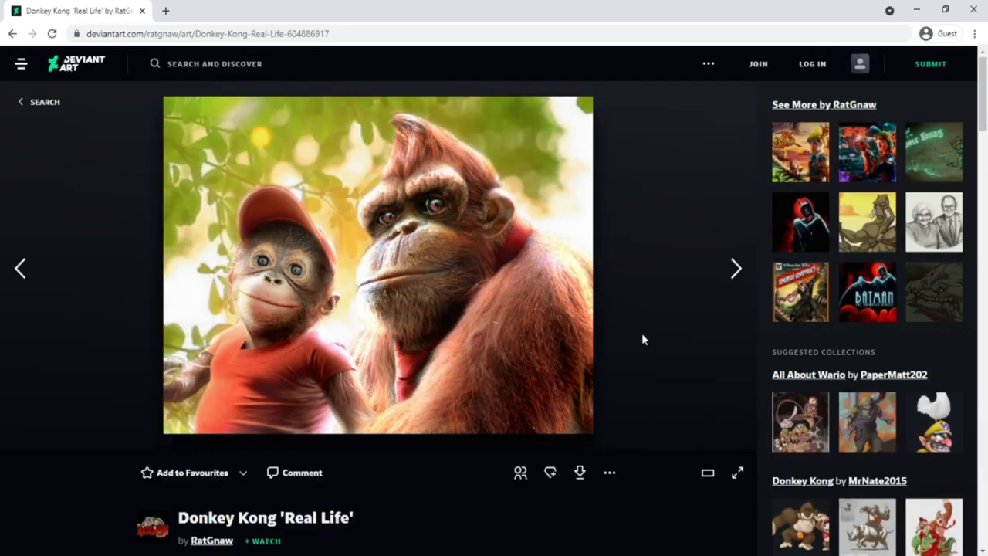
{"action": "left_click", "coordinate": [737, 472]}
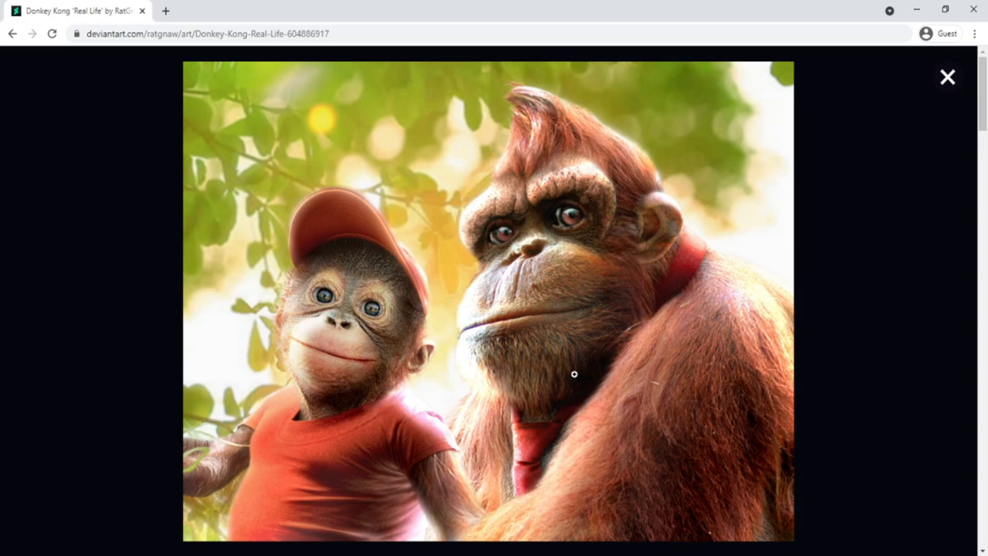
{"action": "left_click", "coordinate": [574, 375]}
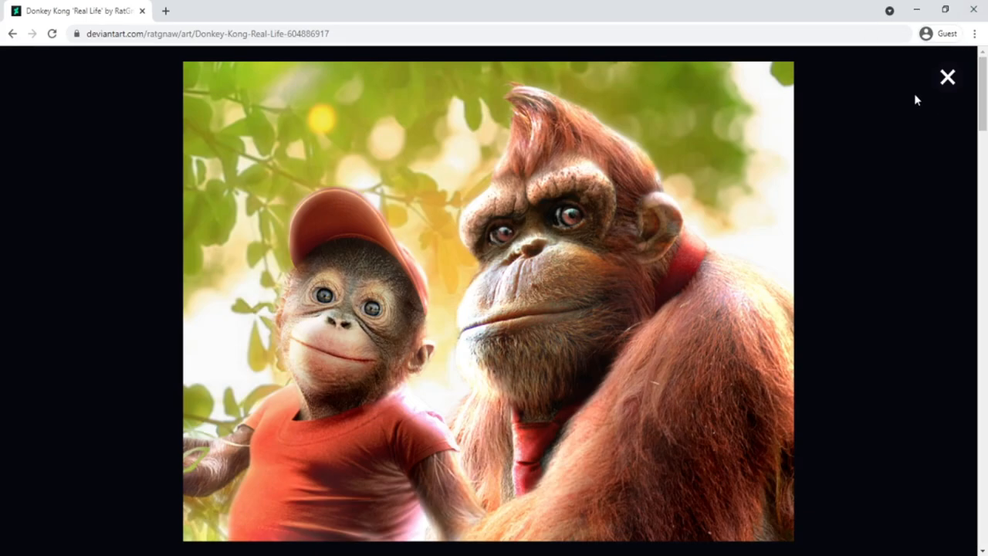
{"action": "left_click", "coordinate": [947, 77]}
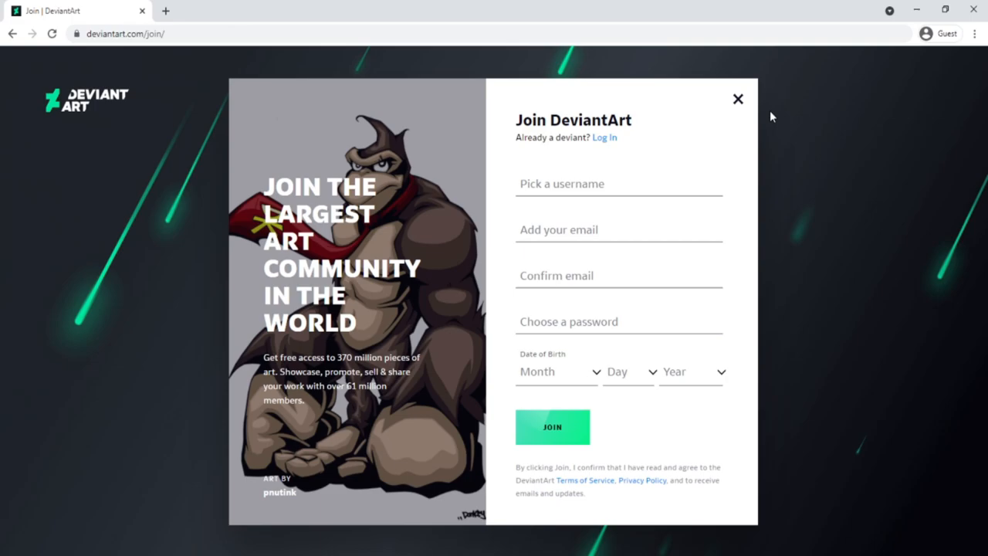
Dismiss the sign-up page and advance to the next deviation
{"action": "left_click", "coordinate": [738, 99]}
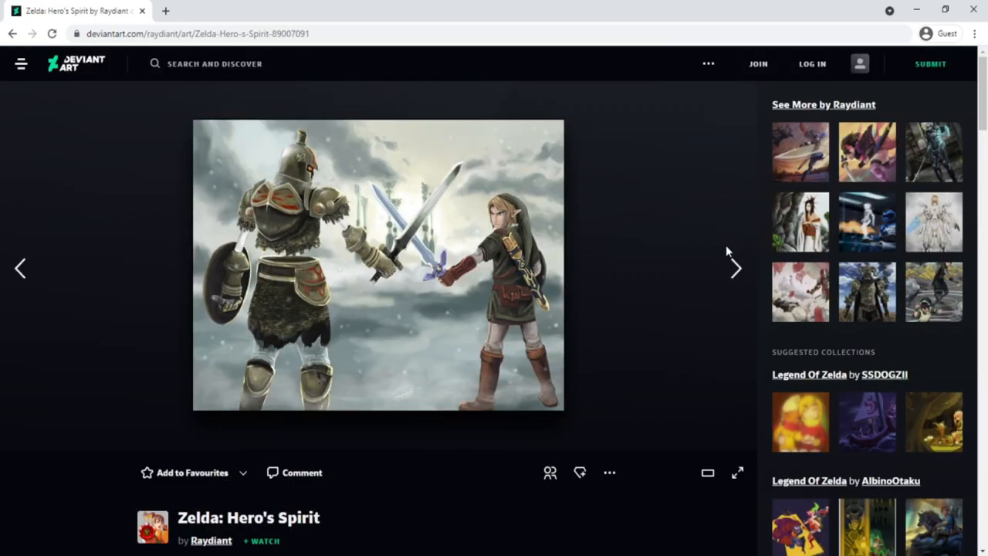
{"action": "left_click", "coordinate": [737, 472]}
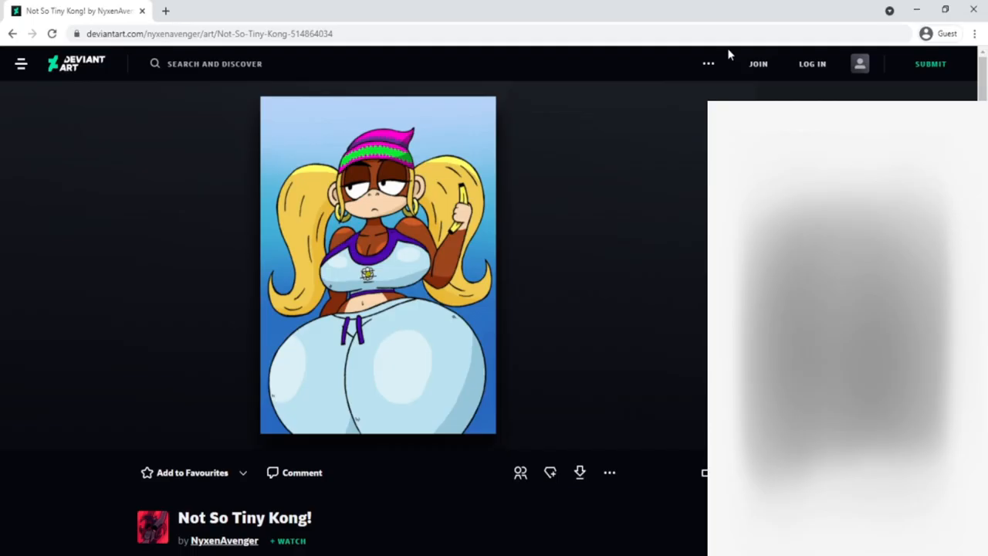
{"action": "mouse_move", "coordinate": [729, 54]}
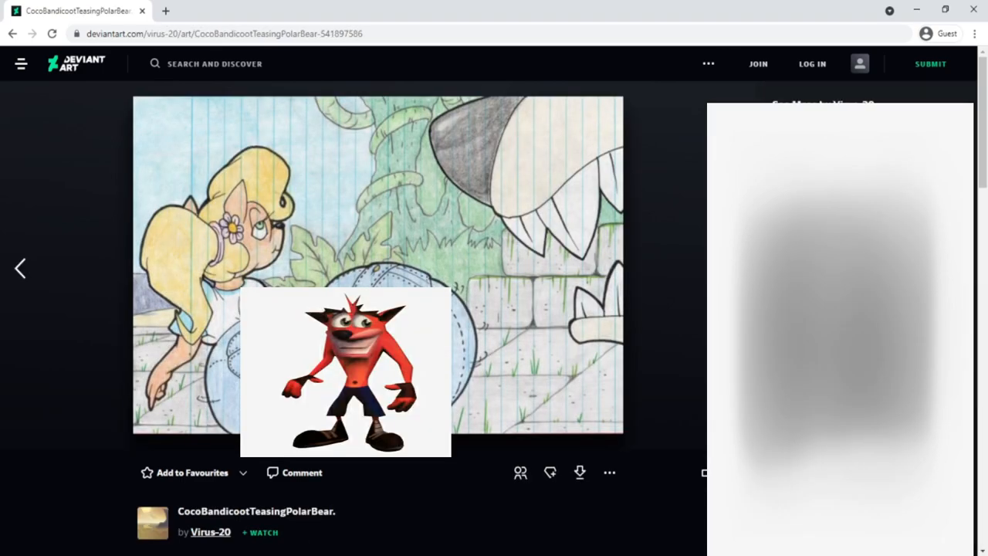
{"action": "mouse_move", "coordinate": [695, 253]}
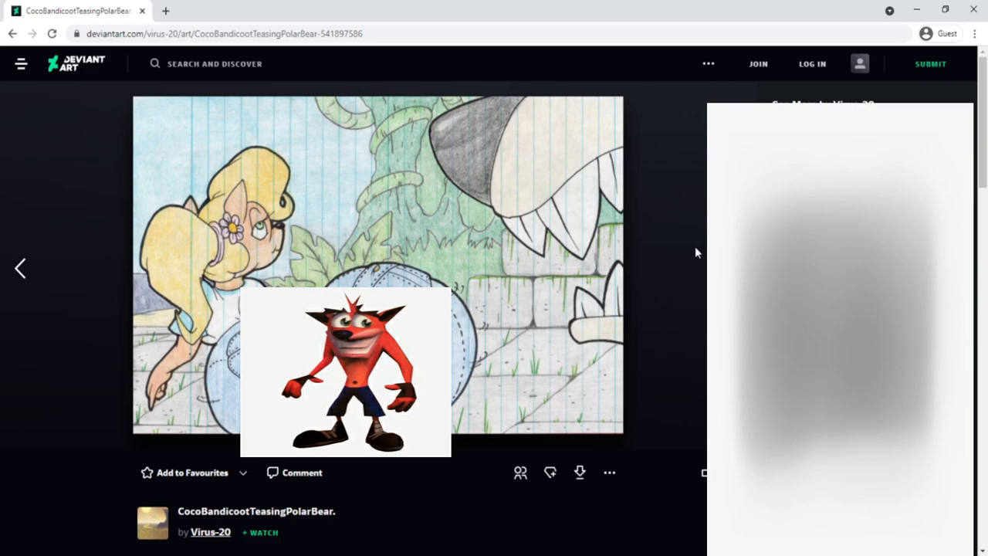
{"action": "mouse_move", "coordinate": [584, 286]}
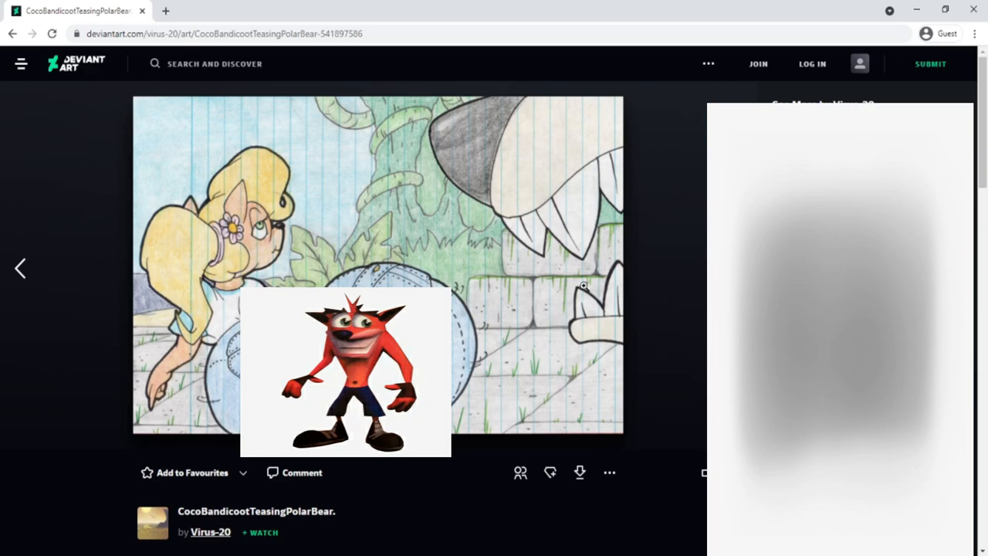
{"action": "mouse_move", "coordinate": [599, 300]}
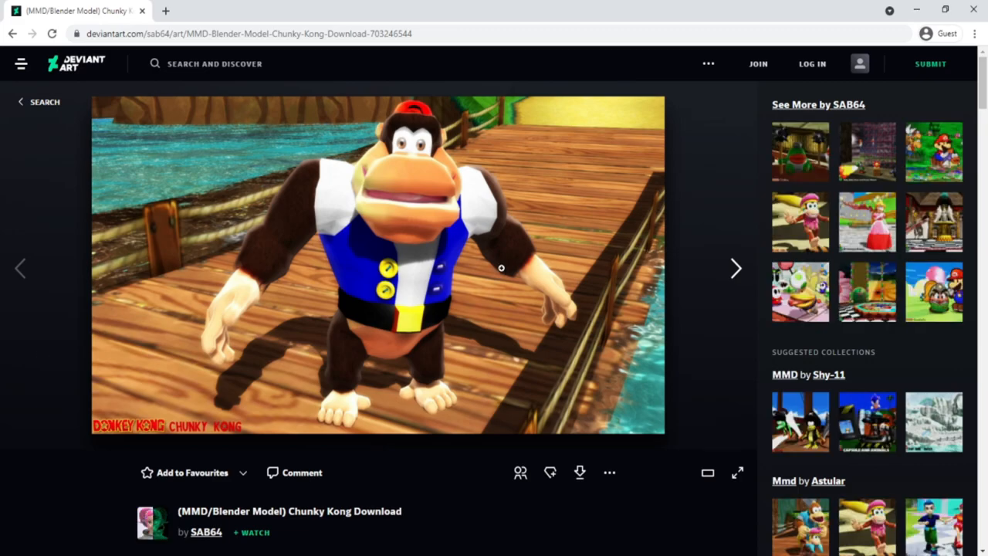
View the Chunky Kong model full size, close it, and advance to the Tidus and Selphie request
{"action": "left_click", "coordinate": [736, 471]}
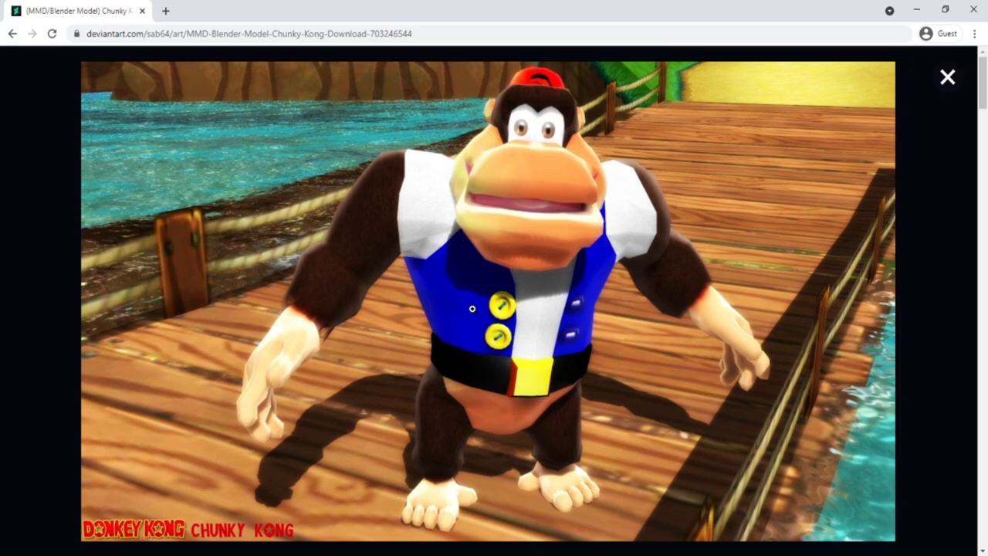
{"action": "mouse_move", "coordinate": [878, 139]}
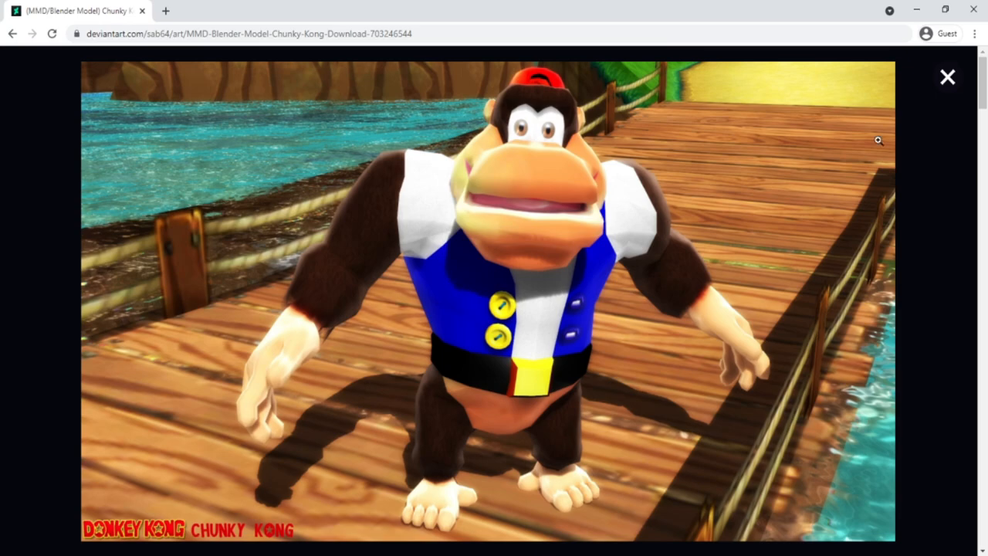
{"action": "mouse_move", "coordinate": [949, 76]}
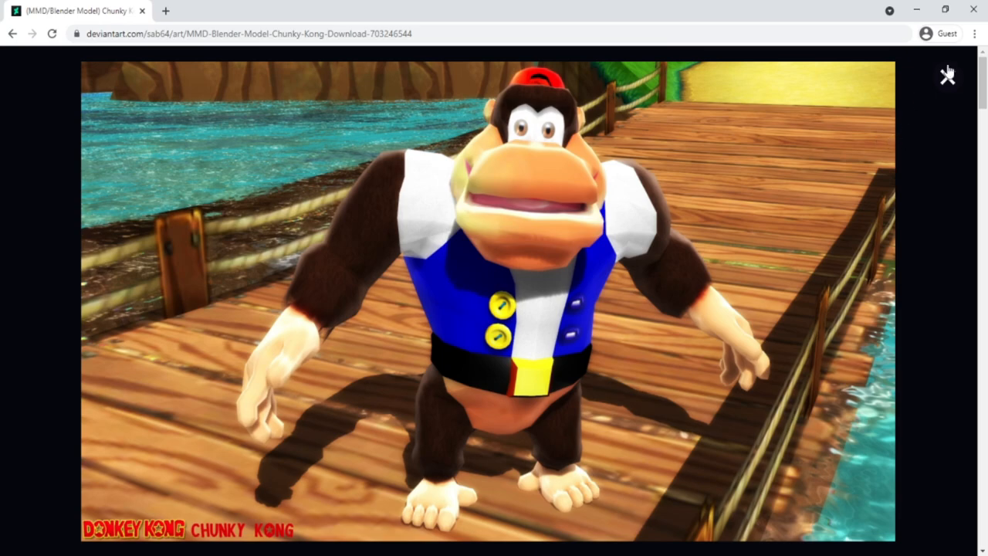
{"action": "left_click", "coordinate": [948, 76]}
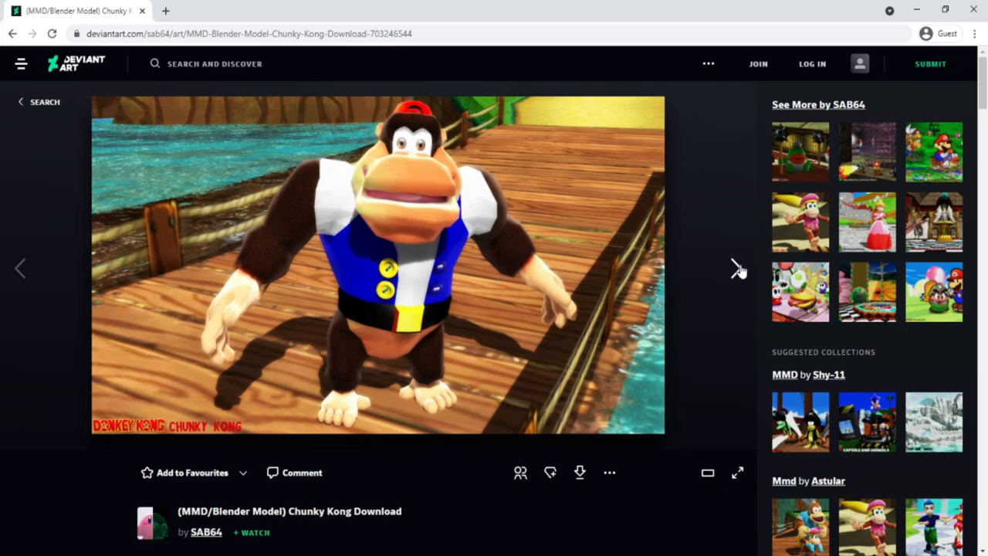
{"action": "left_click", "coordinate": [735, 268]}
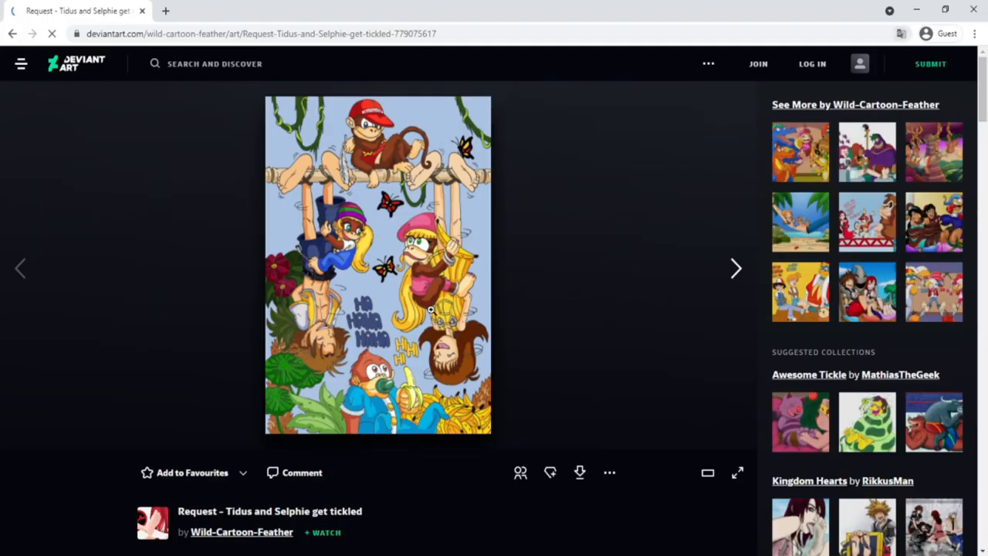
Scroll through the Tidus and Selphie artwork at full size, then advance to Super Tickle Fighter
{"action": "left_click", "coordinate": [737, 473]}
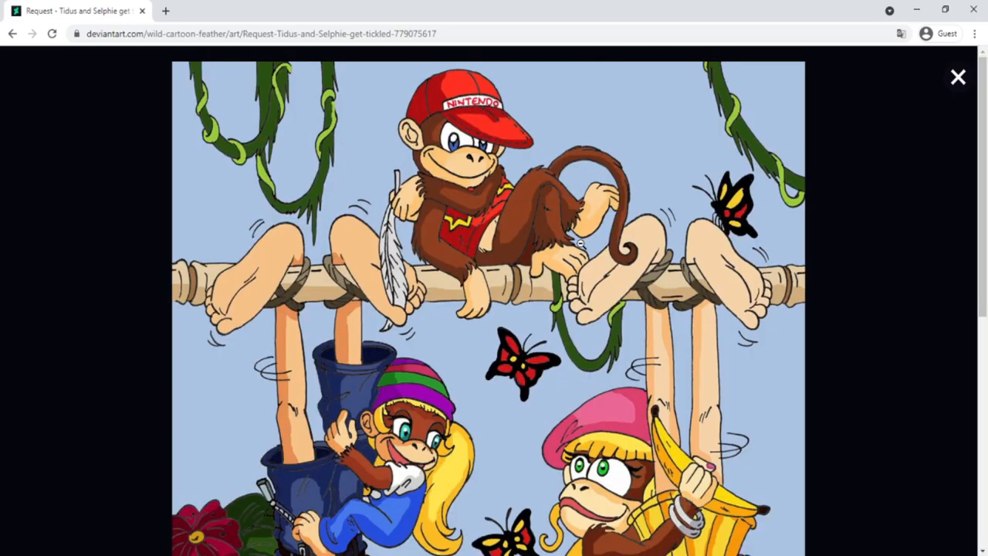
{"action": "scroll", "scroll_direction": "down", "scroll_amount": 3}
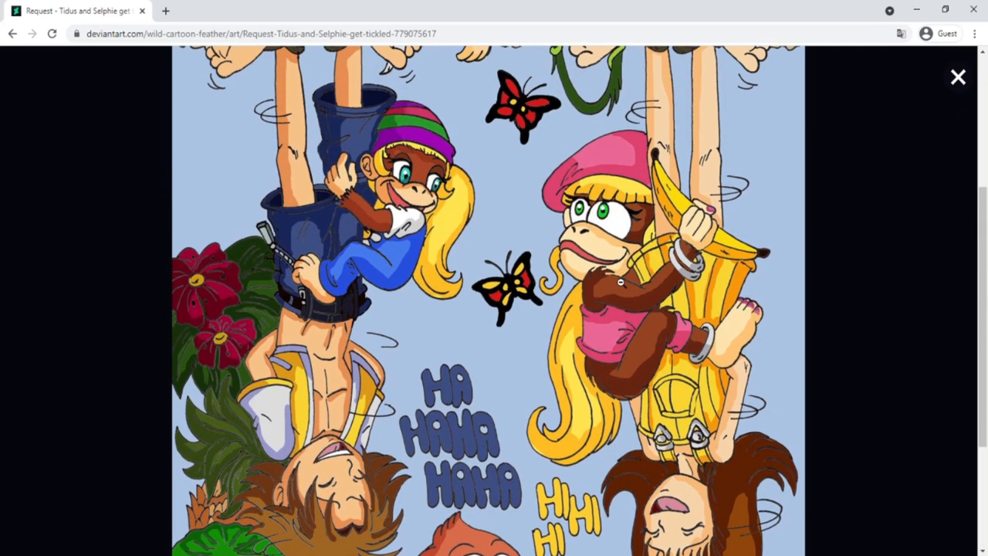
{"action": "scroll", "scroll_direction": "up", "scroll_amount": 3}
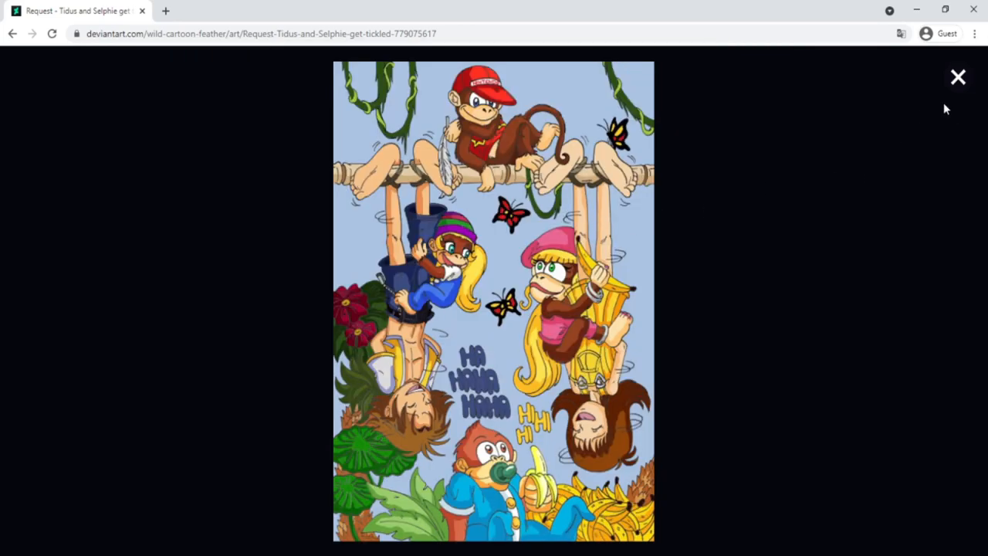
{"action": "left_click", "coordinate": [958, 77]}
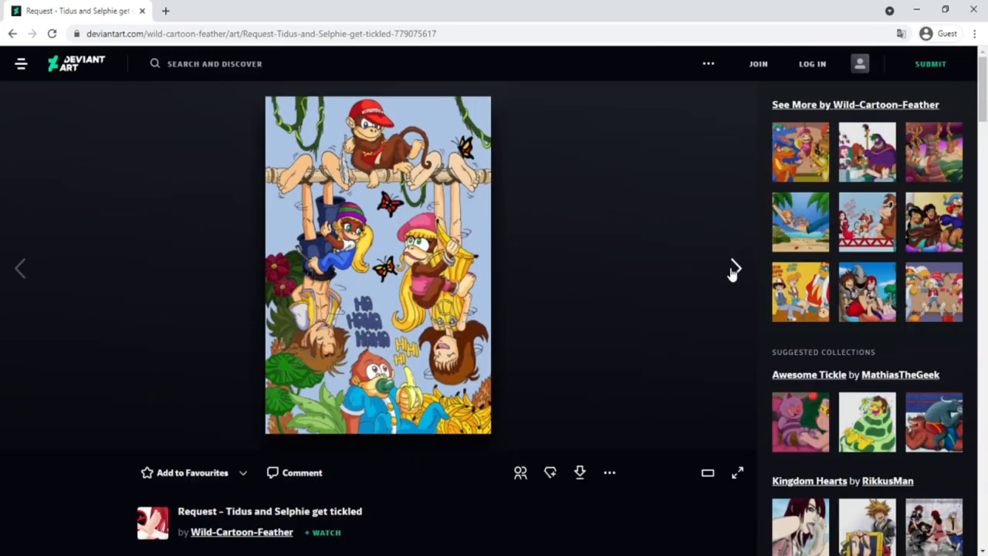
{"action": "left_click", "coordinate": [734, 268]}
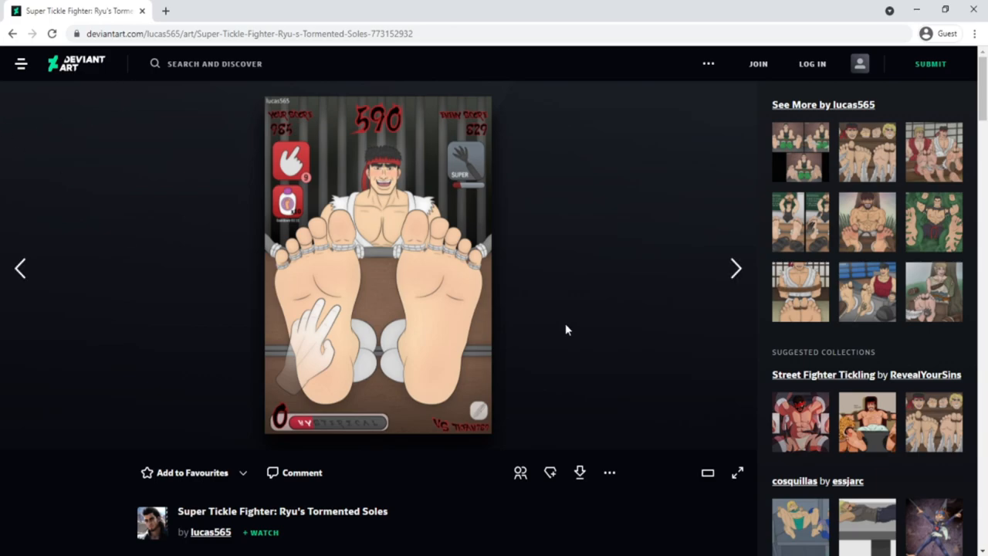
{"action": "mouse_move", "coordinate": [400, 296]}
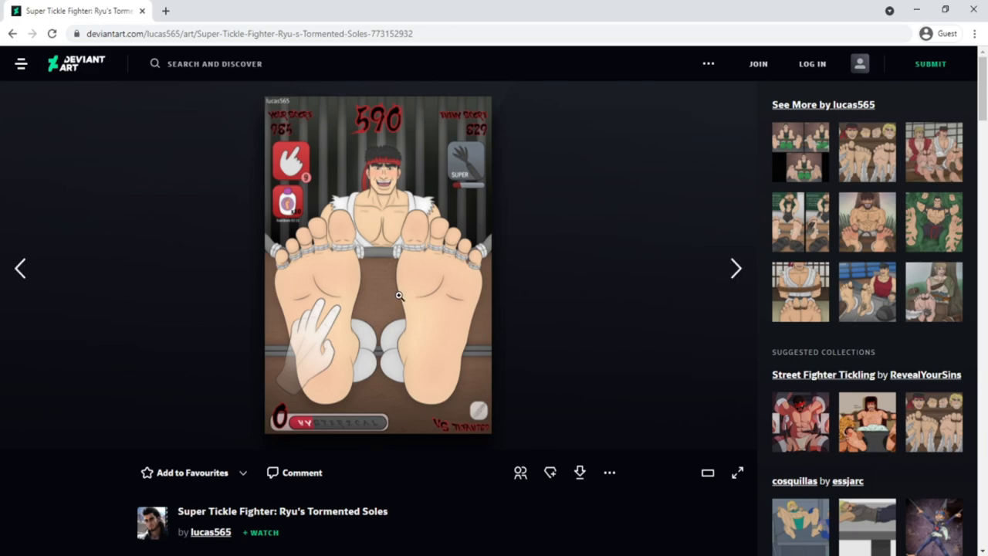
Open 'Super Tickle Fighter: Ryu's Tormented Soles' in the full-screen viewer
{"action": "left_click", "coordinate": [738, 473]}
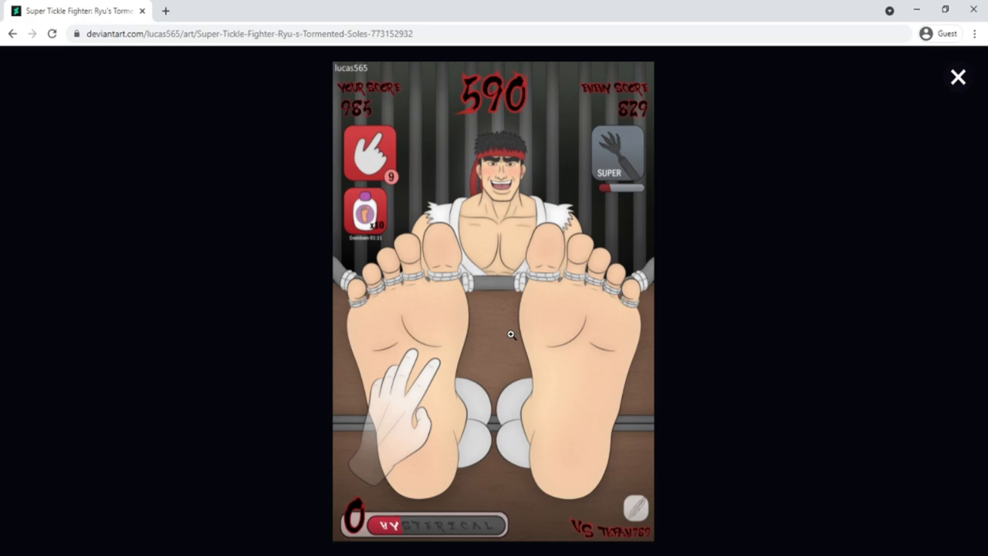
{"action": "mouse_move", "coordinate": [645, 315]}
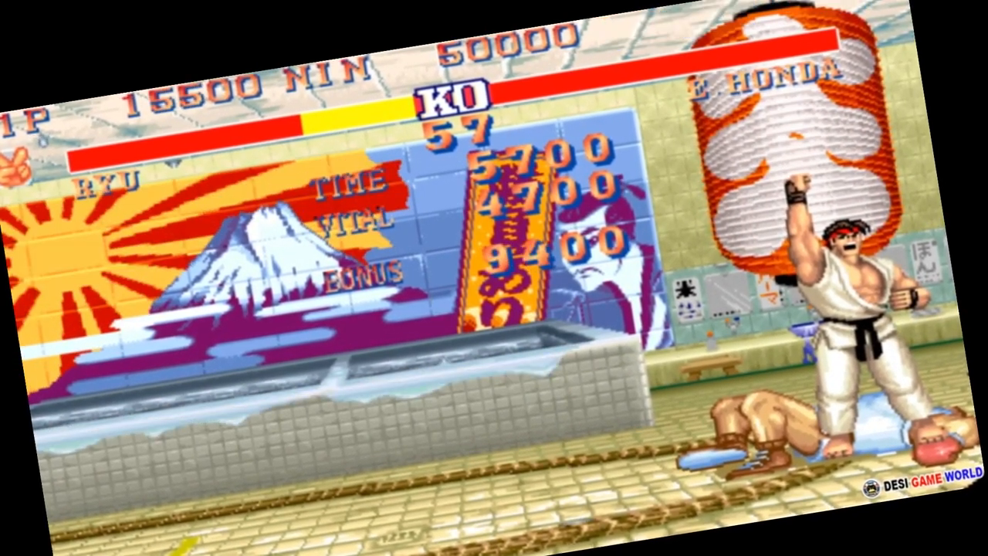
Replace the DeviantArt tab with a new tab and type 'funne donkey kong' in the address bar
{"action": "left_click", "coordinate": [312, 11]}
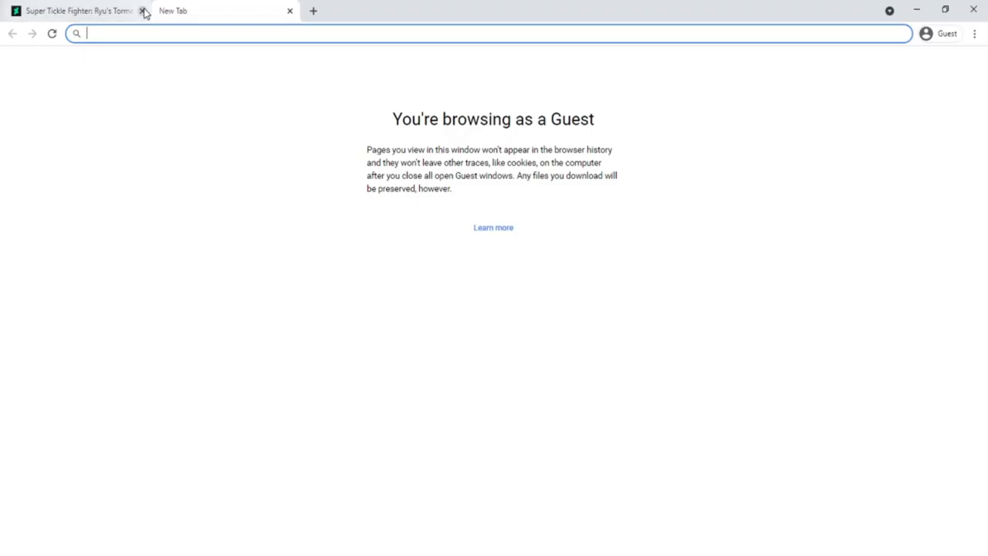
{"action": "left_click", "coordinate": [144, 11]}
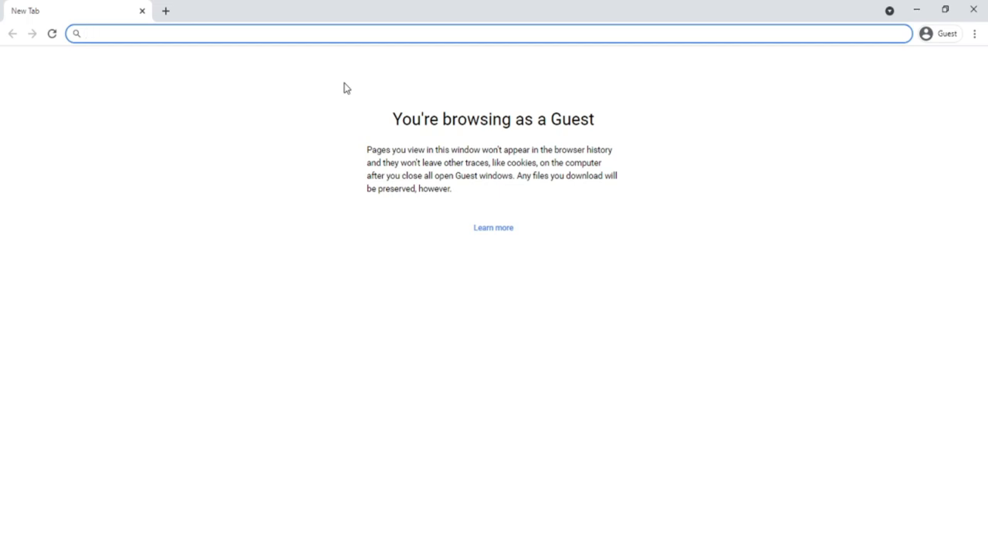
{"action": "type", "text": "f"}
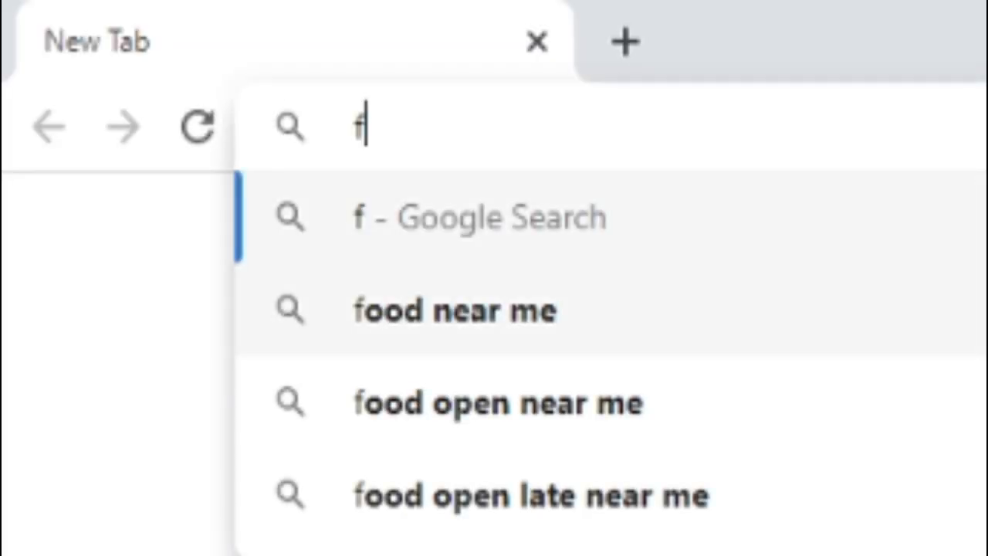
{"action": "type", "text": "unne do"}
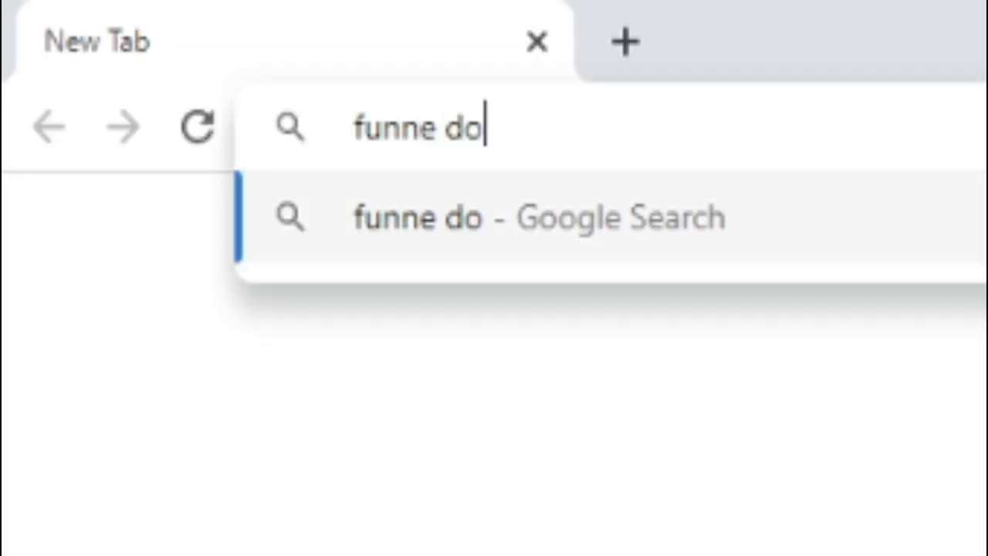
{"action": "type", "text": "nkey kong"}
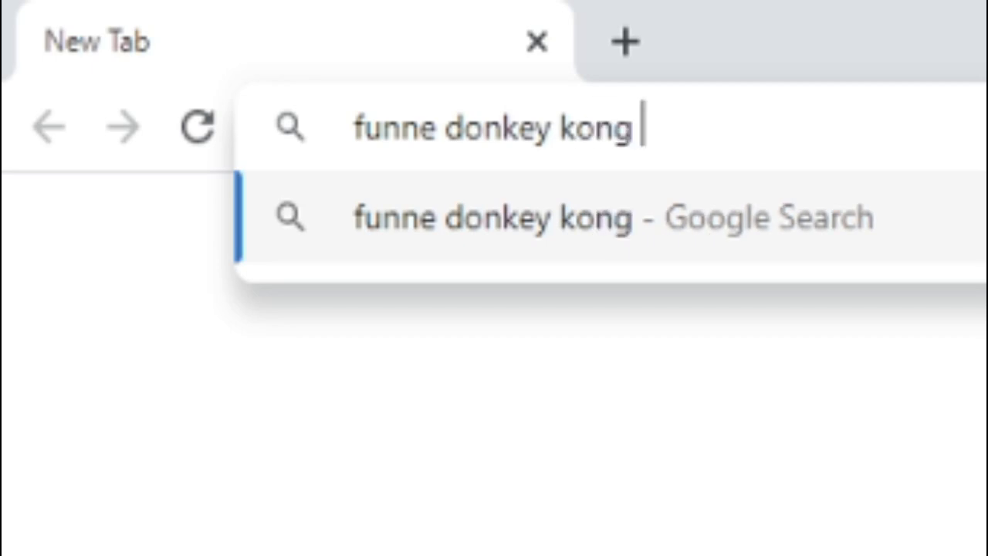